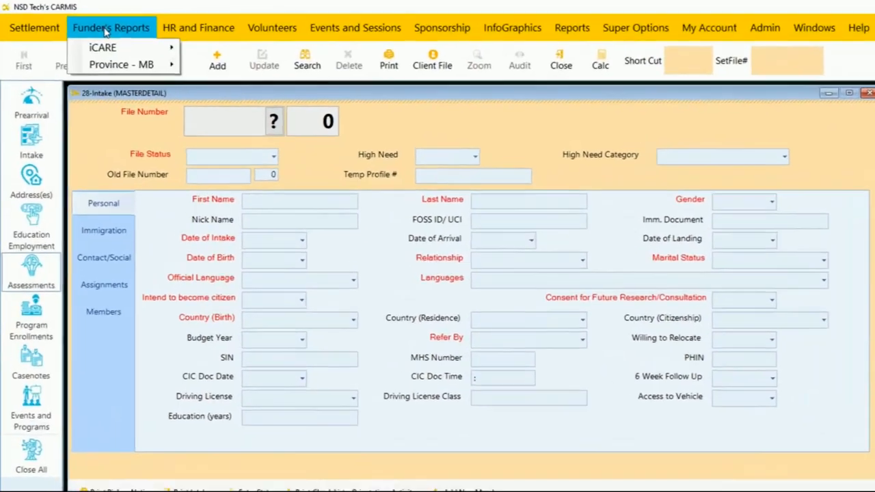
Step: Reveal the iCARE submenu under Funder's Reports with its Generate RAP, IO and NARS data options
click(103, 47)
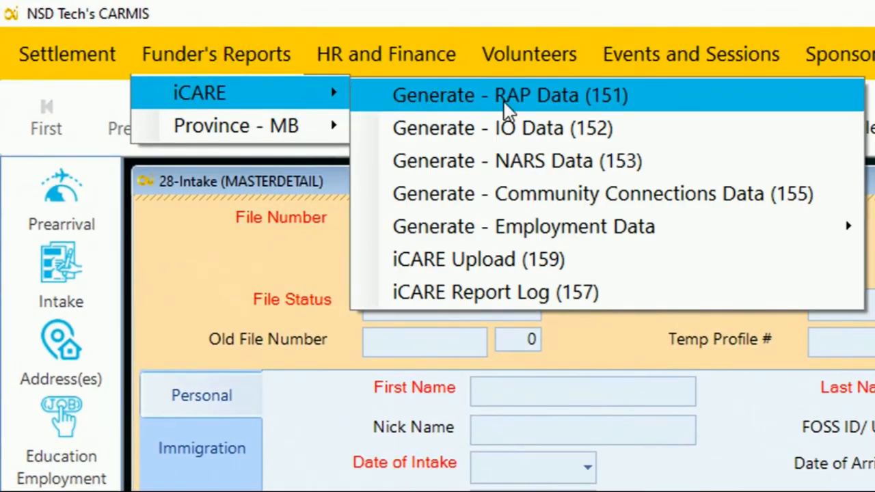